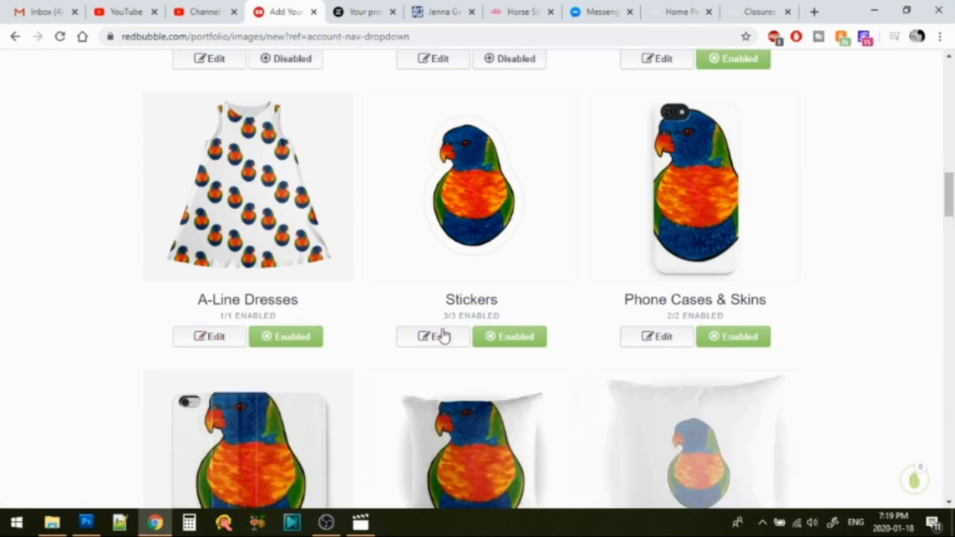
Step: Rotate the scanned tiger drawing 180°, then flip it horizontally and vertically via Transform
{"action": "left_click", "coordinate": [433, 335]}
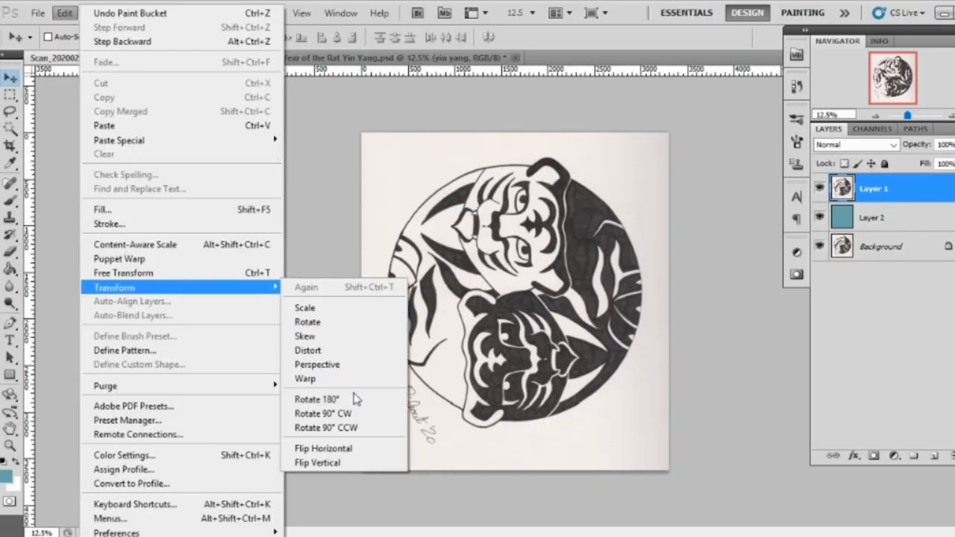
{"action": "left_click", "coordinate": [317, 399]}
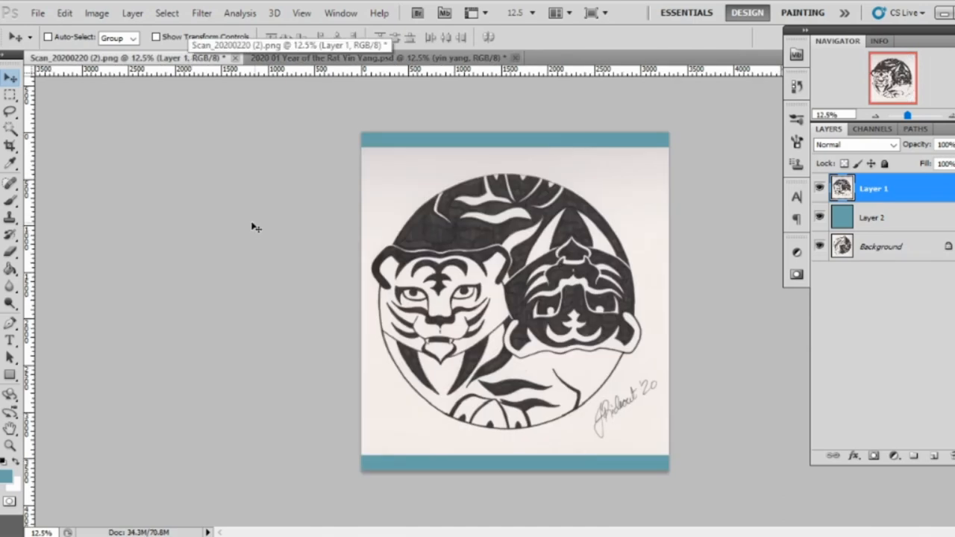
{"action": "left_click", "coordinate": [65, 13]}
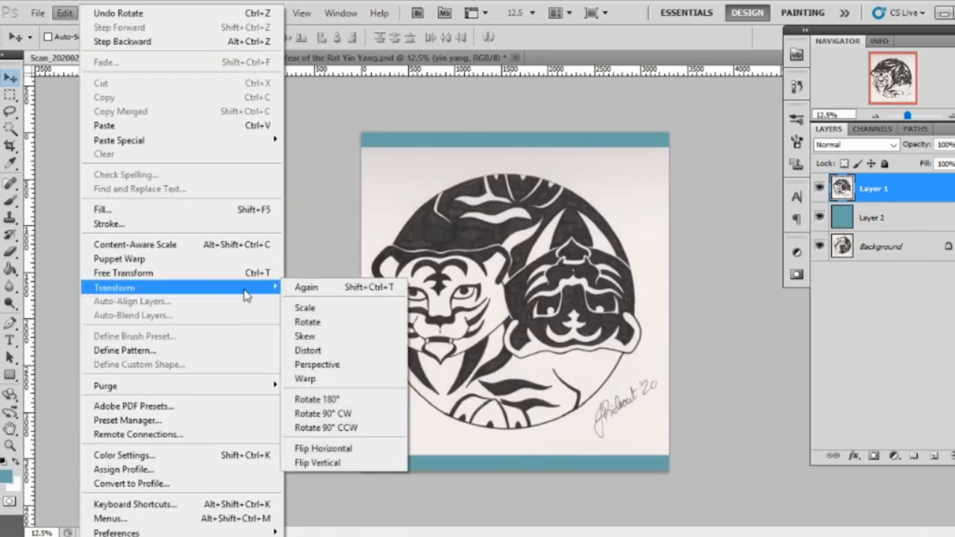
{"action": "left_click", "coordinate": [322, 448]}
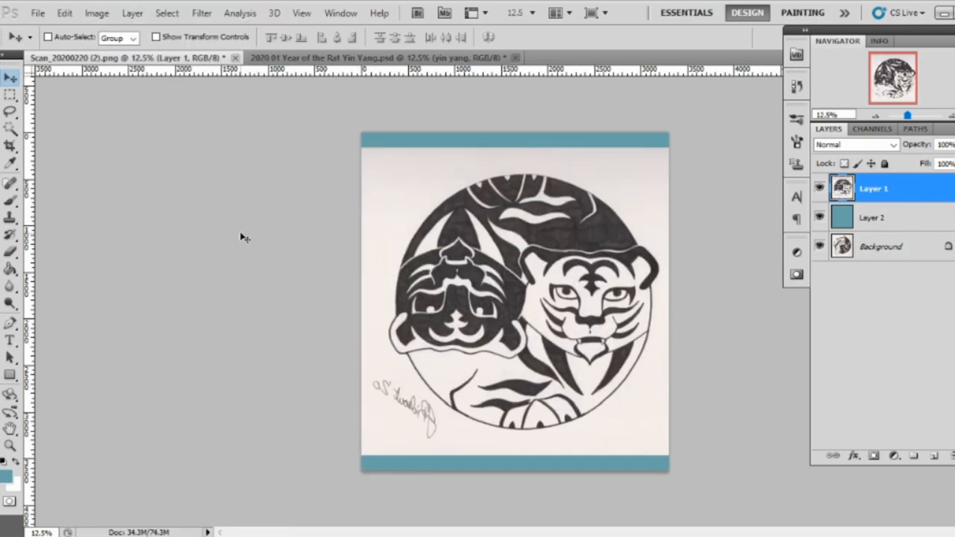
{"action": "left_click", "coordinate": [62, 13]}
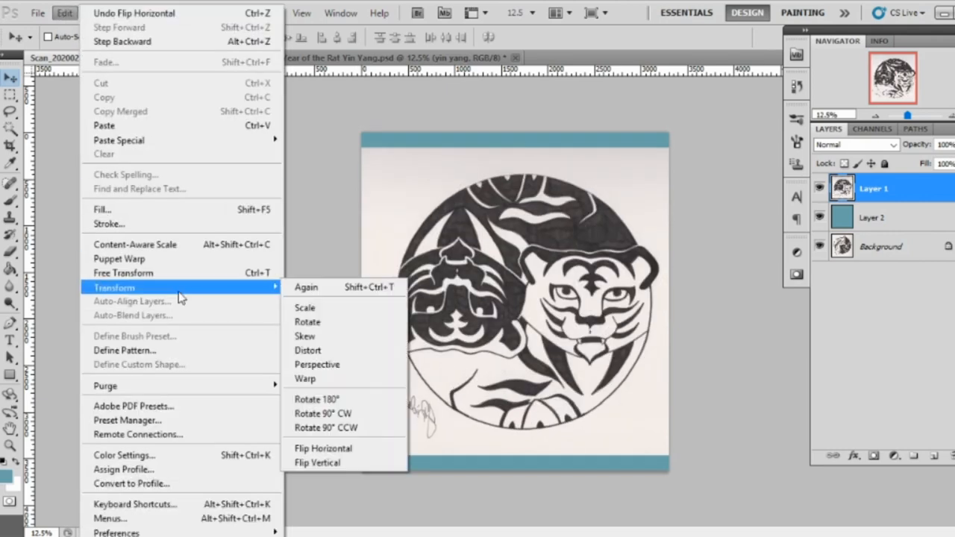
{"action": "left_click", "coordinate": [317, 462]}
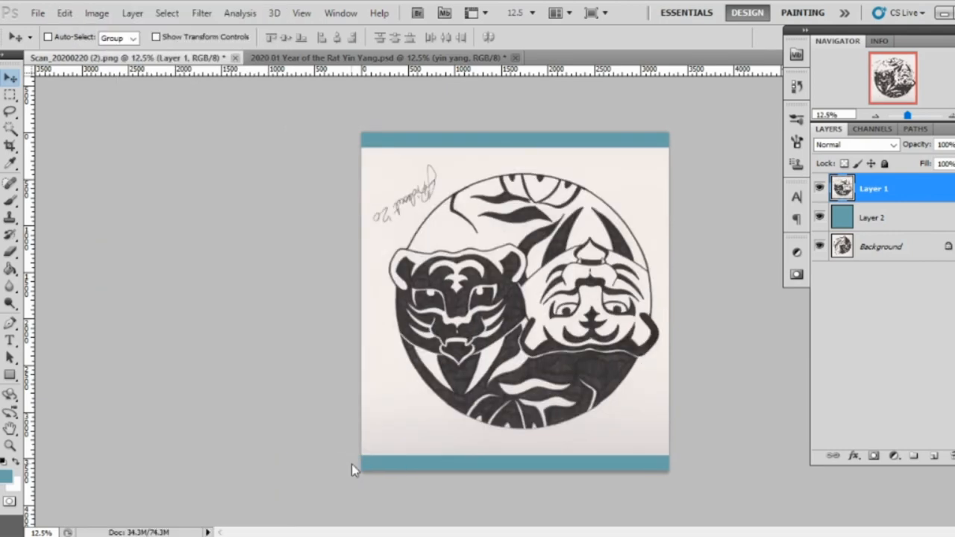
Step: Compare with the yin yang document, flip horizontally again and step History back to the correct flip
{"action": "left_click", "coordinate": [380, 57]}
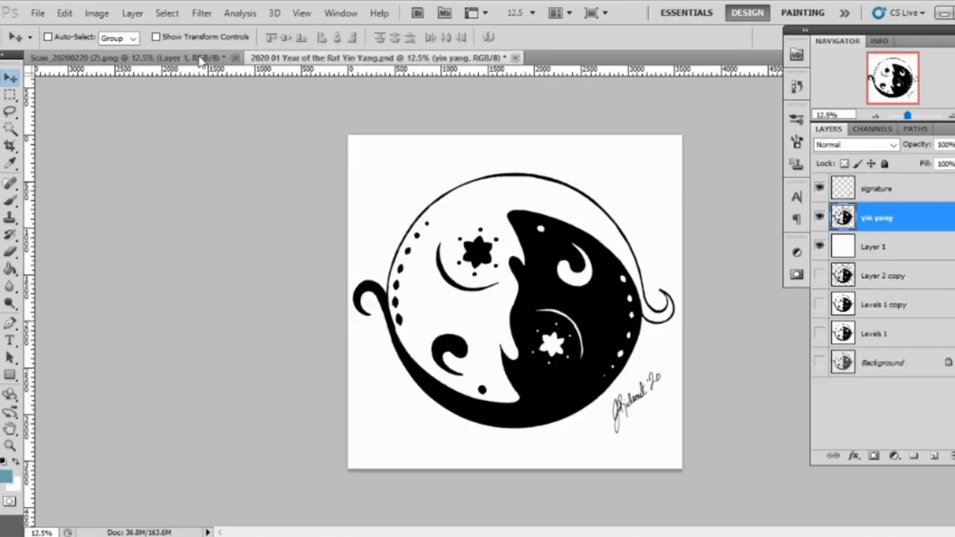
{"action": "left_click", "coordinate": [95, 11]}
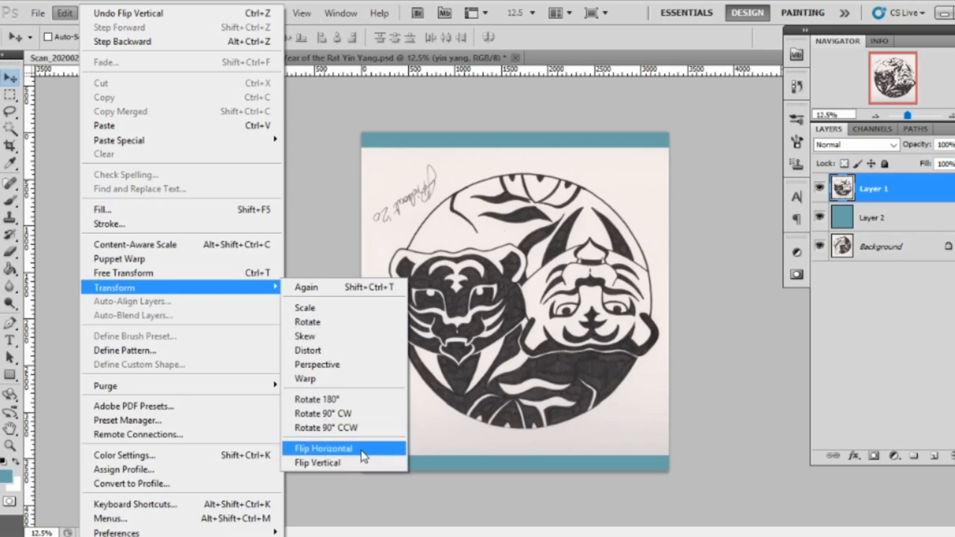
{"action": "left_click", "coordinate": [324, 448]}
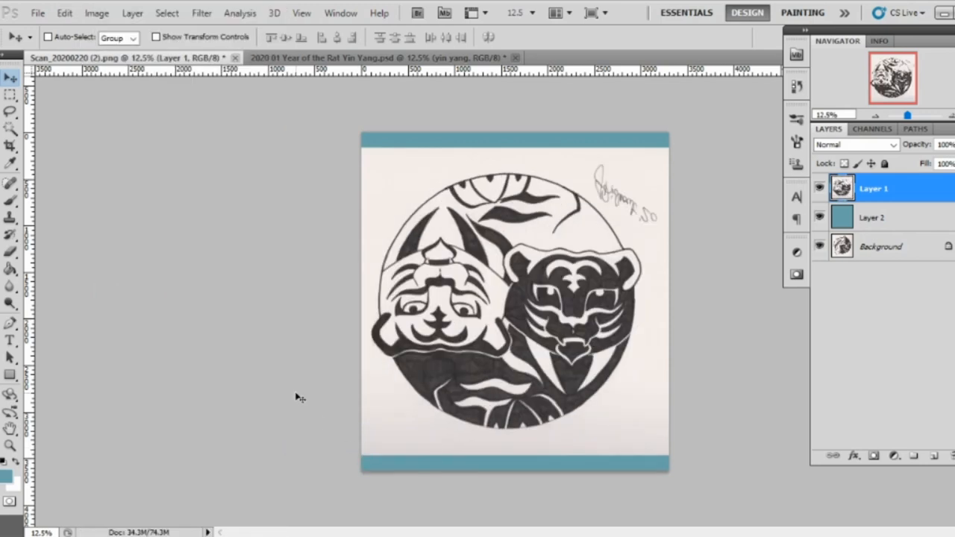
{"action": "mouse_move", "coordinate": [110, 51]}
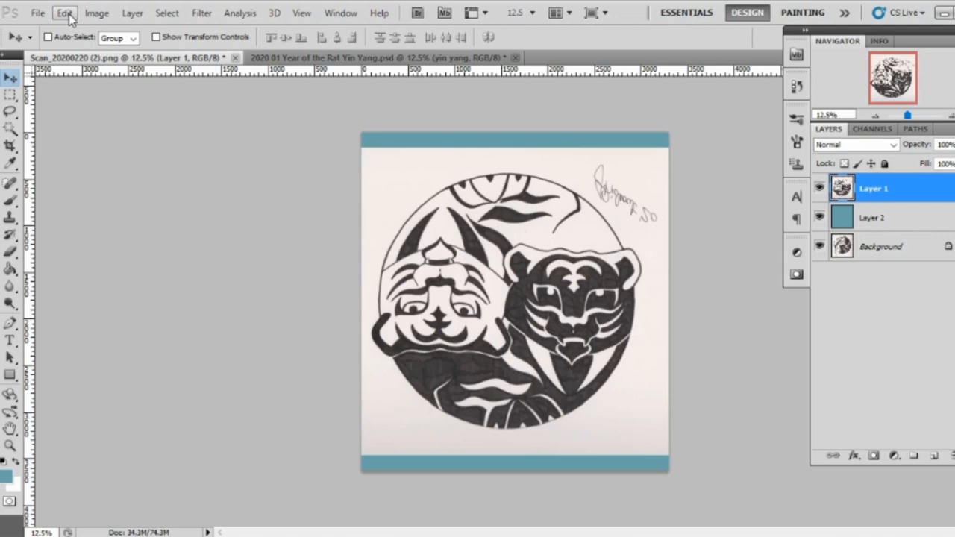
{"action": "left_click", "coordinate": [64, 12]}
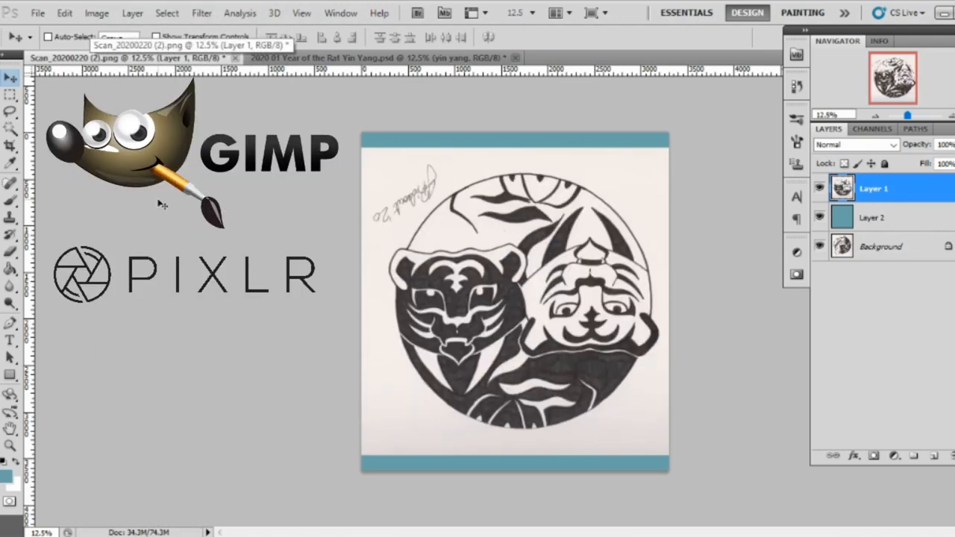
{"action": "left_click", "coordinate": [796, 54]}
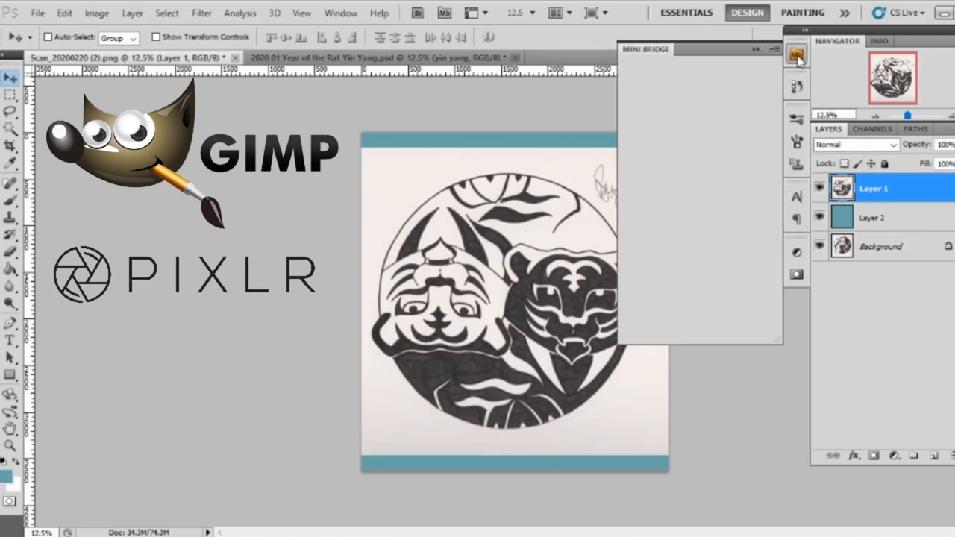
{"action": "left_click", "coordinate": [797, 53]}
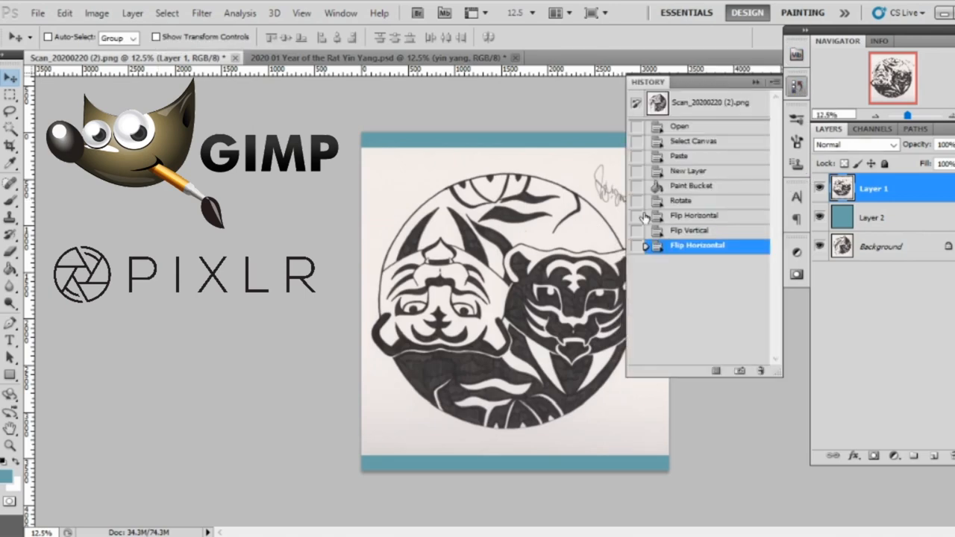
{"action": "left_click", "coordinate": [682, 200]}
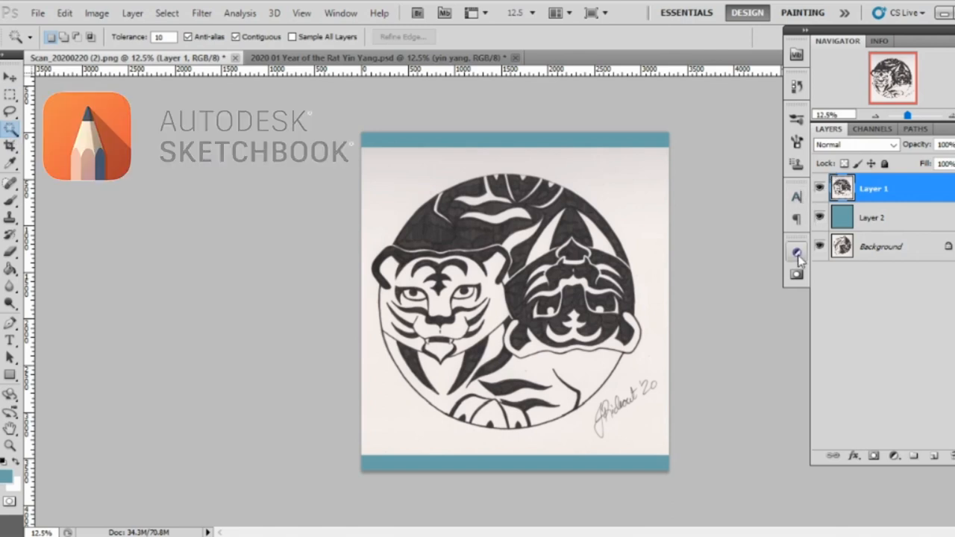
Step: Add a Brightness/Contrast adjustment, merge it into Layer 1, and Magic-Wand the white background
{"action": "left_click", "coordinate": [797, 251]}
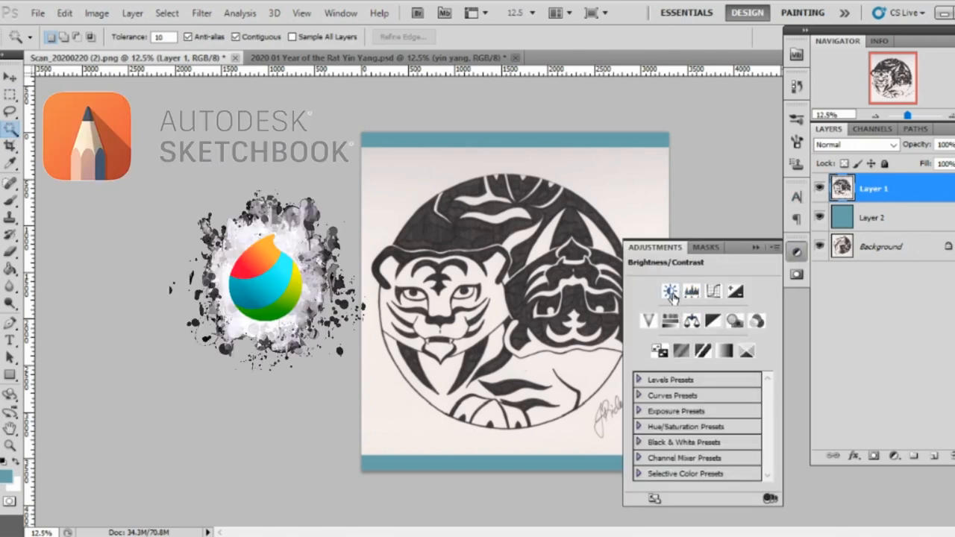
{"action": "left_click", "coordinate": [668, 291]}
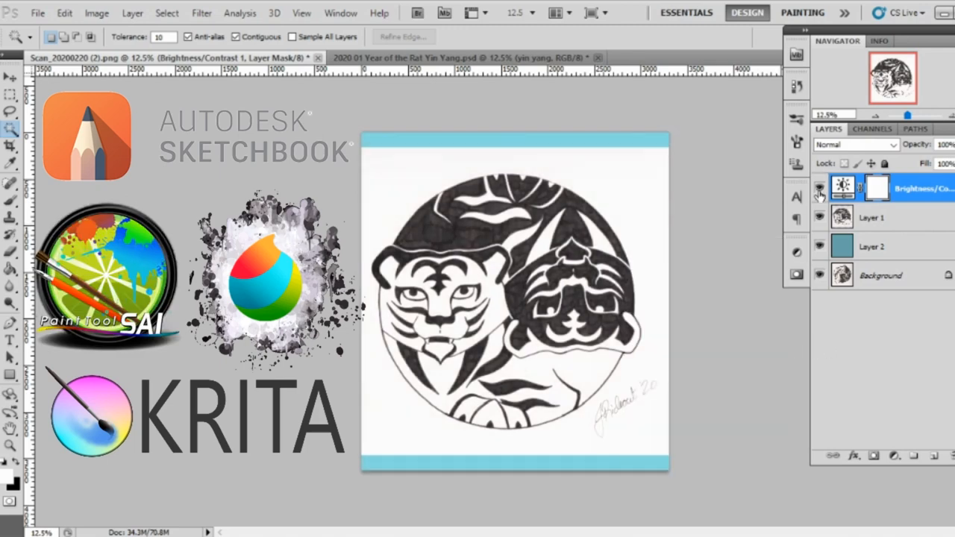
{"action": "left_click", "coordinate": [818, 188]}
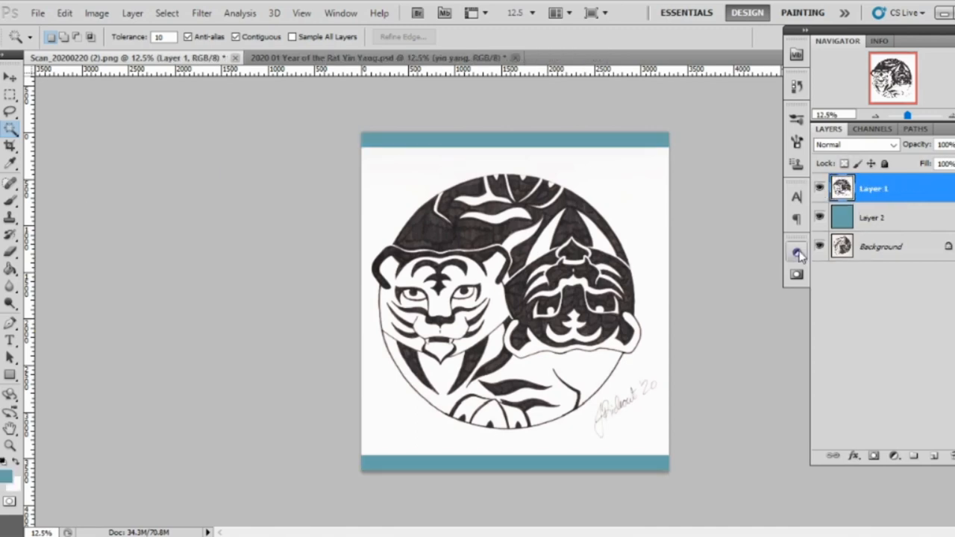
{"action": "left_click", "coordinate": [797, 252]}
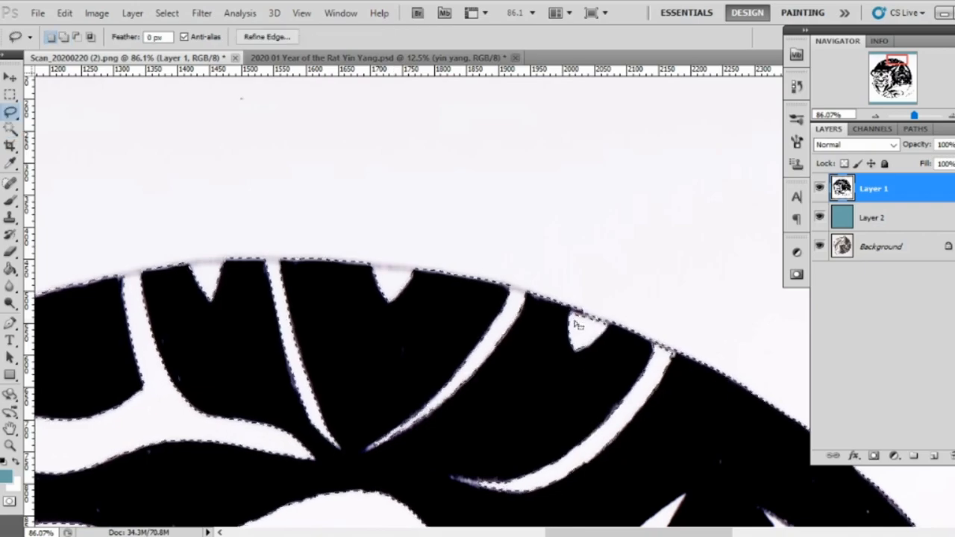
{"action": "scroll", "scroll_direction": "right", "scroll_amount": 3}
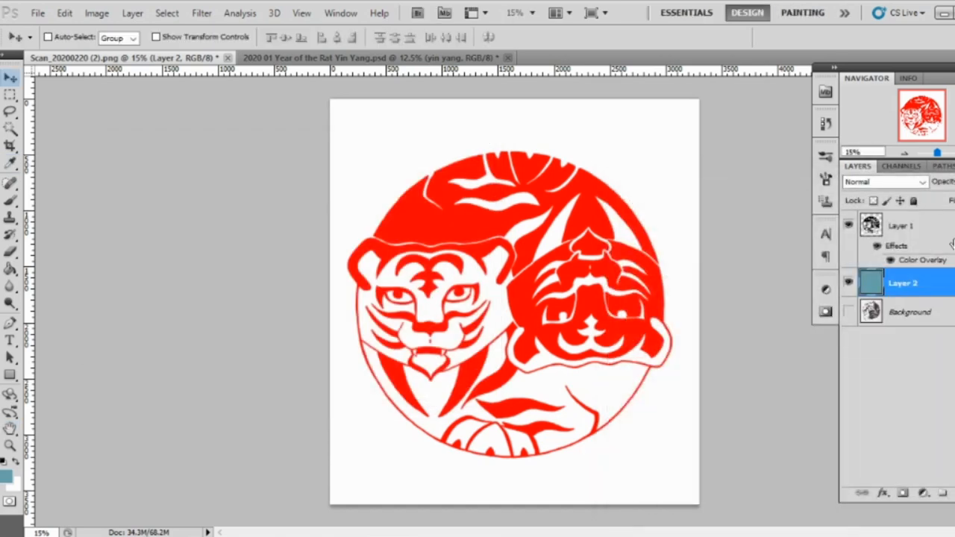
Step: Set the Color Overlay to black and toggle visibility of the merged black tiger Layer 3
{"action": "double_click", "coordinate": [922, 260]}
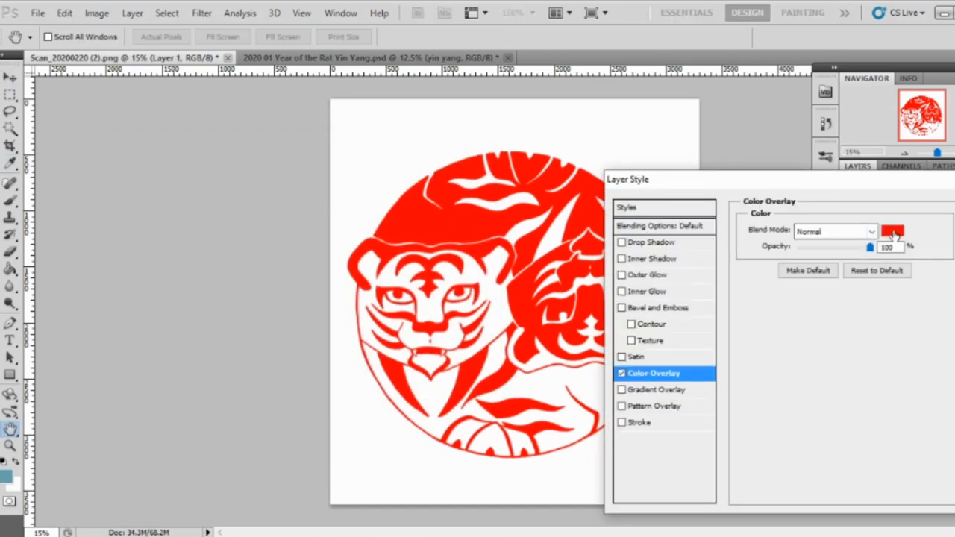
{"action": "left_click", "coordinate": [892, 231]}
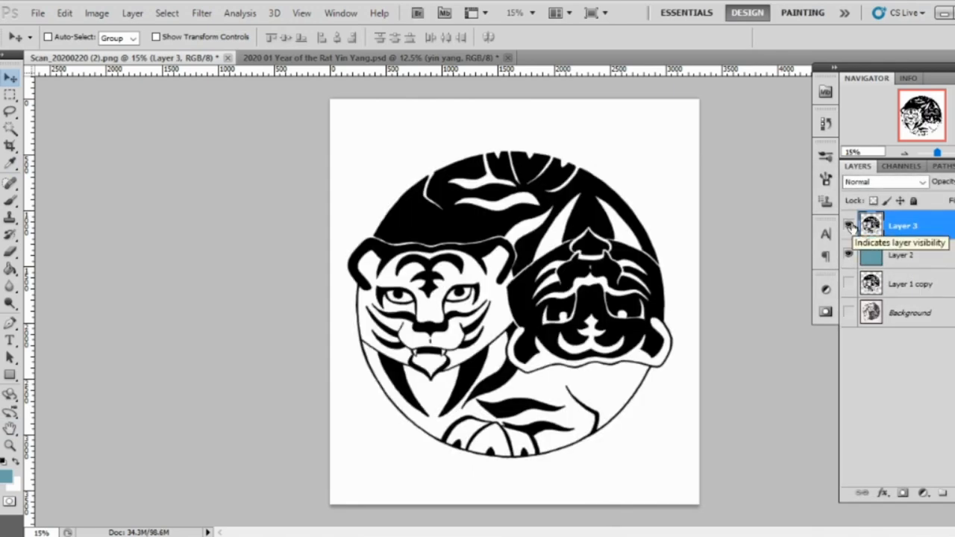
{"action": "left_click", "coordinate": [847, 254]}
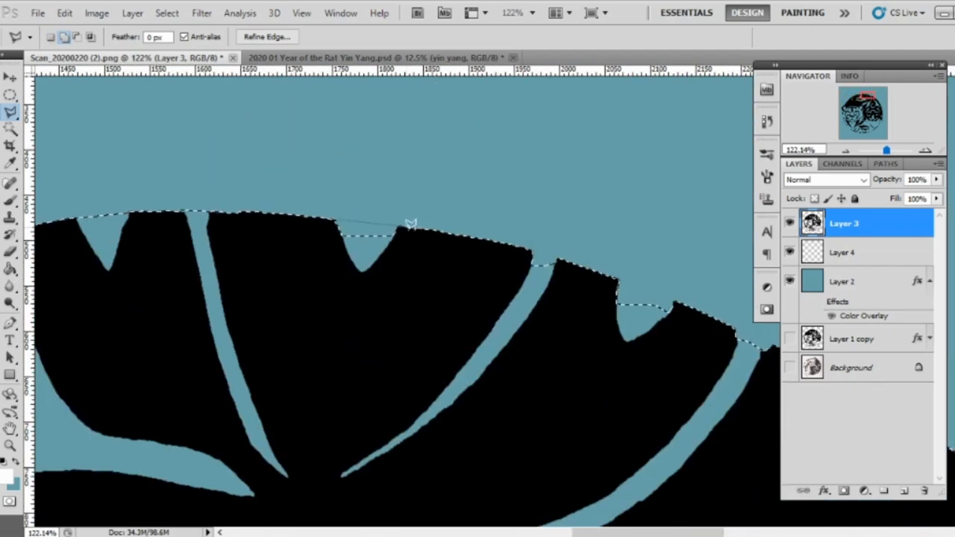
Step: Lasso the circle's outer edge, fill white on Layer 4 and Merge Down the black ink
{"action": "left_click_drag", "start_coordinate": [858, 75], "coordinate": [492, 80]}
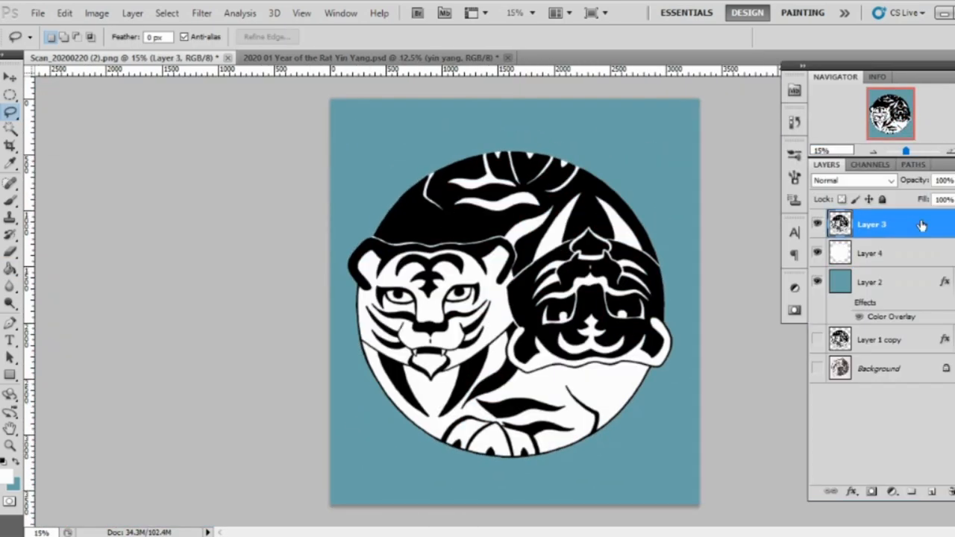
{"action": "left_click", "coordinate": [817, 224]}
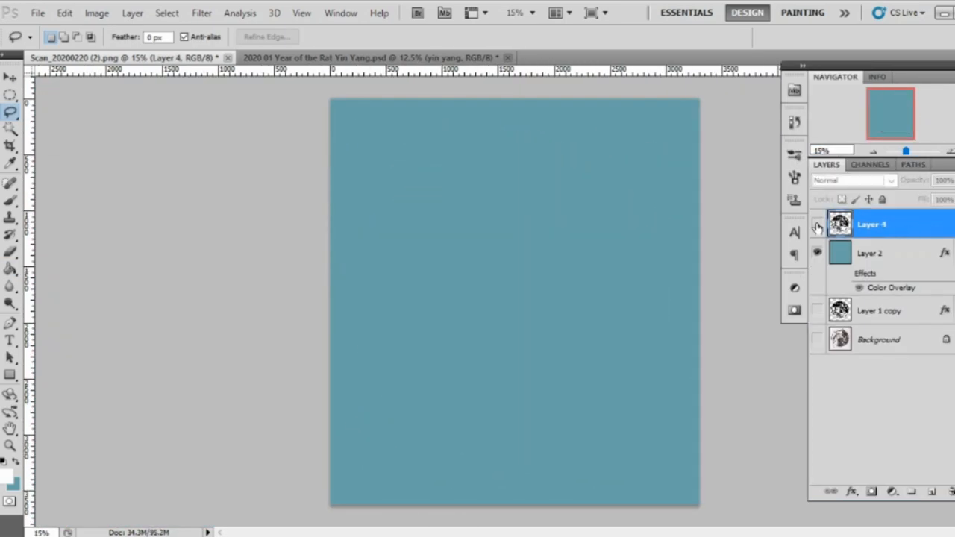
Step: Show the merged tiger layer and enable a white Stroke in its Layer Style
{"action": "left_click", "coordinate": [818, 224]}
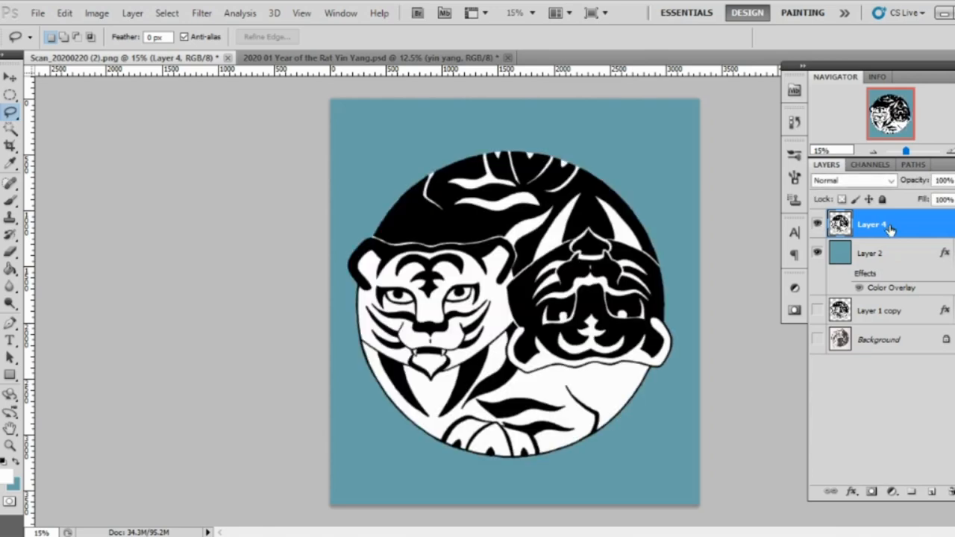
{"action": "left_click", "coordinate": [11, 426]}
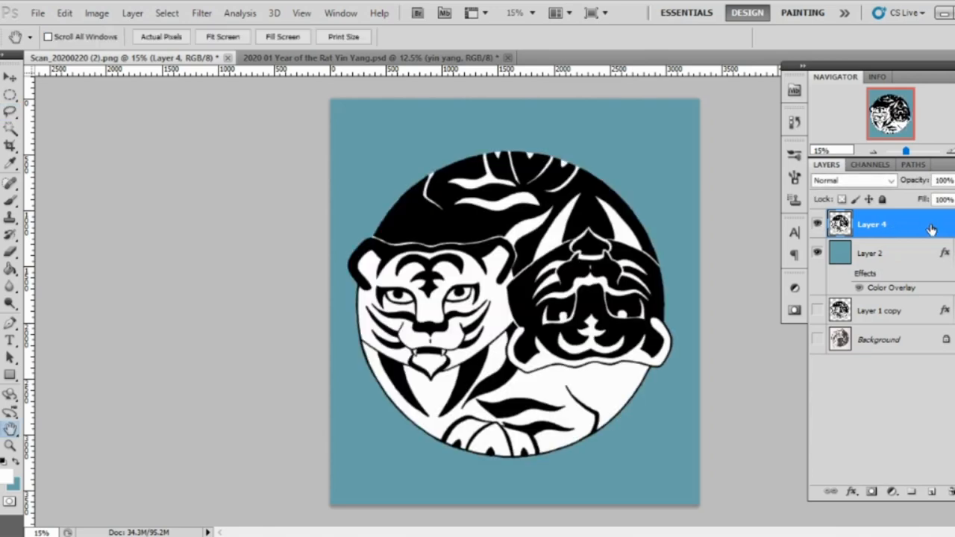
{"action": "double_click", "coordinate": [872, 224]}
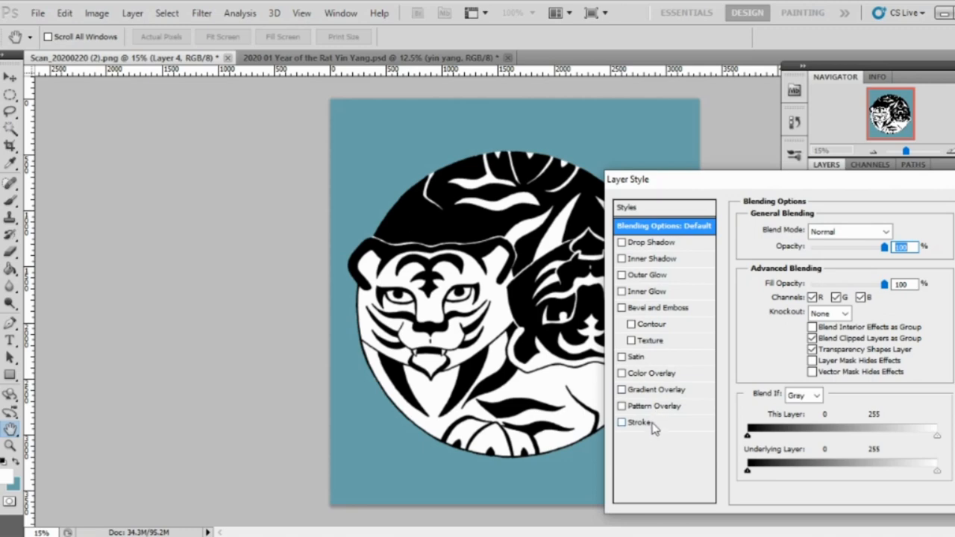
{"action": "left_click", "coordinate": [621, 422]}
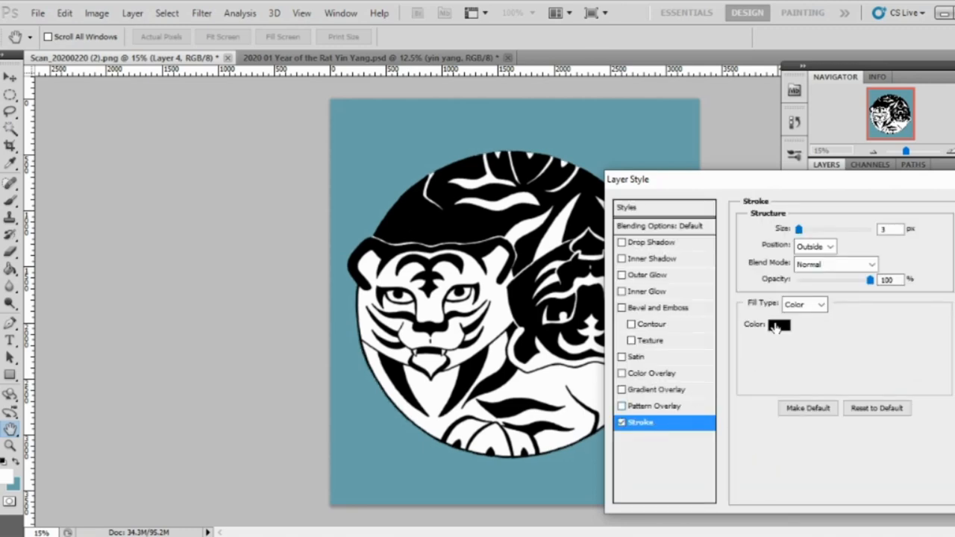
{"action": "left_click", "coordinate": [779, 323]}
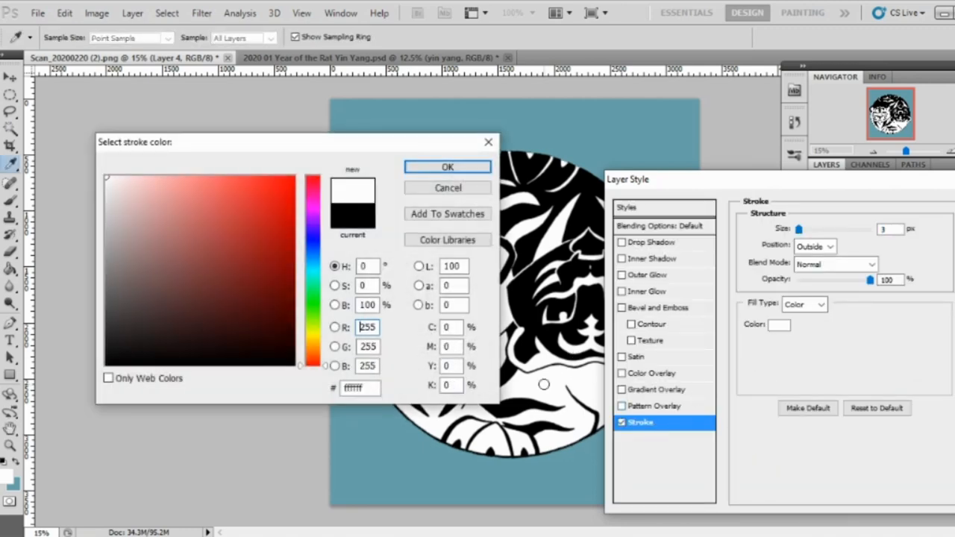
{"action": "left_click", "coordinate": [448, 167]}
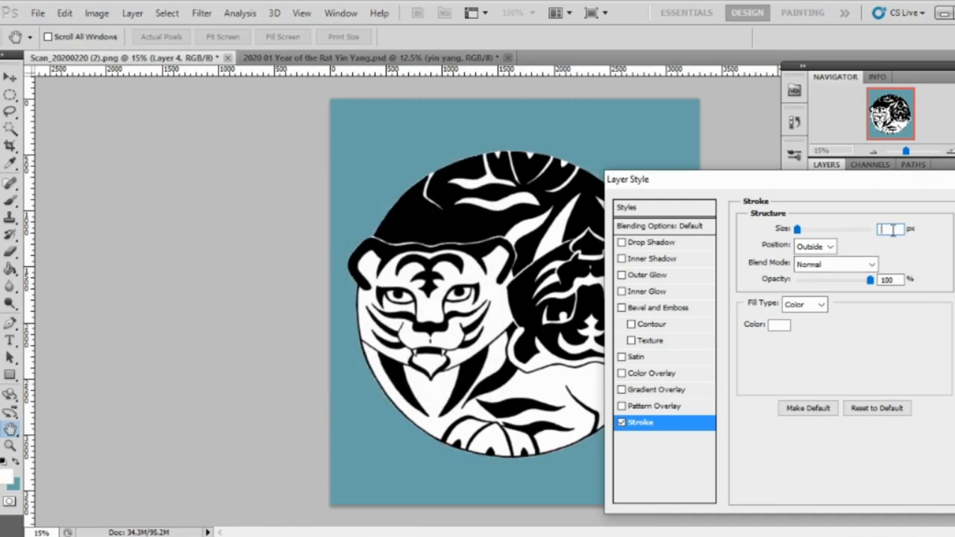
Step: Set the stroke size to 53 px and apply the white outline
{"action": "type", "text": "25"}
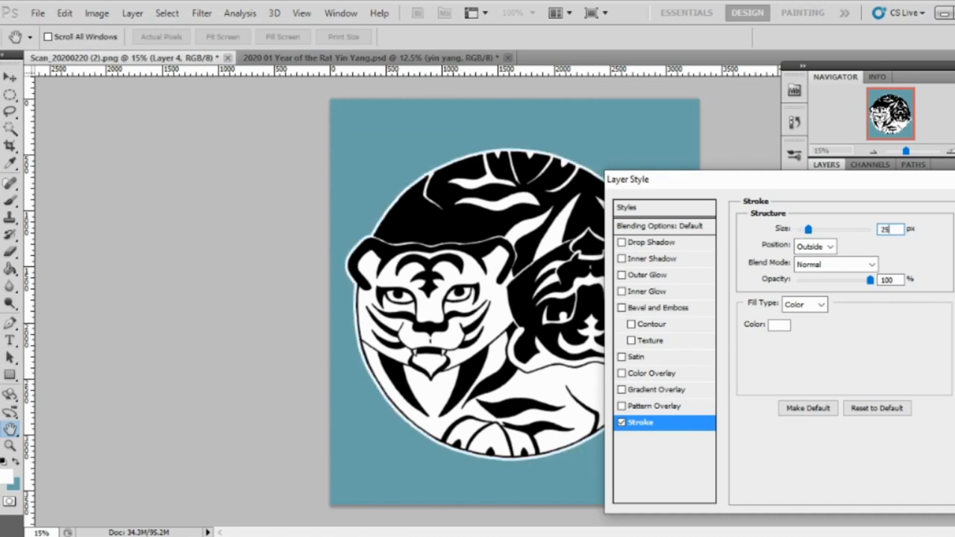
{"action": "type", "text": "53"}
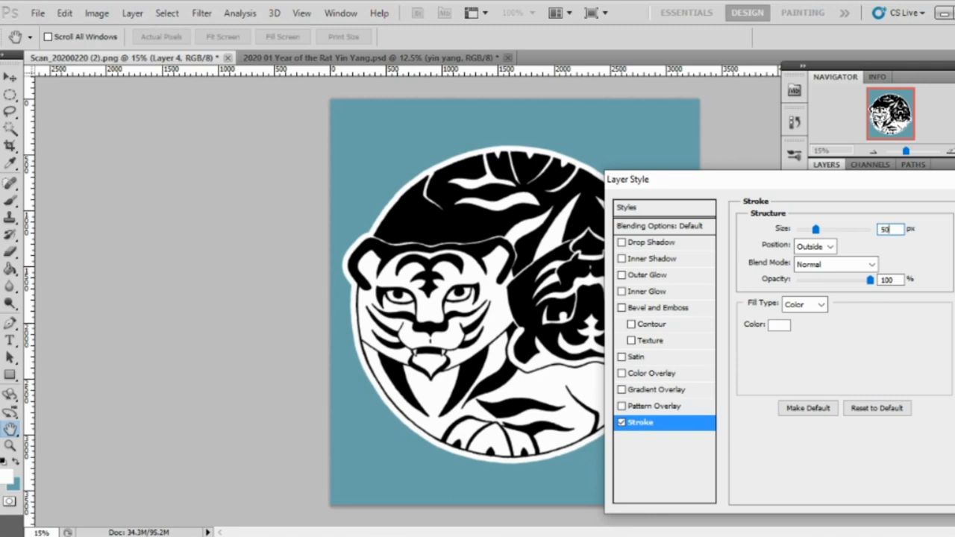
{"action": "left_click_drag", "start_coordinate": [815, 230], "coordinate": [812, 230]}
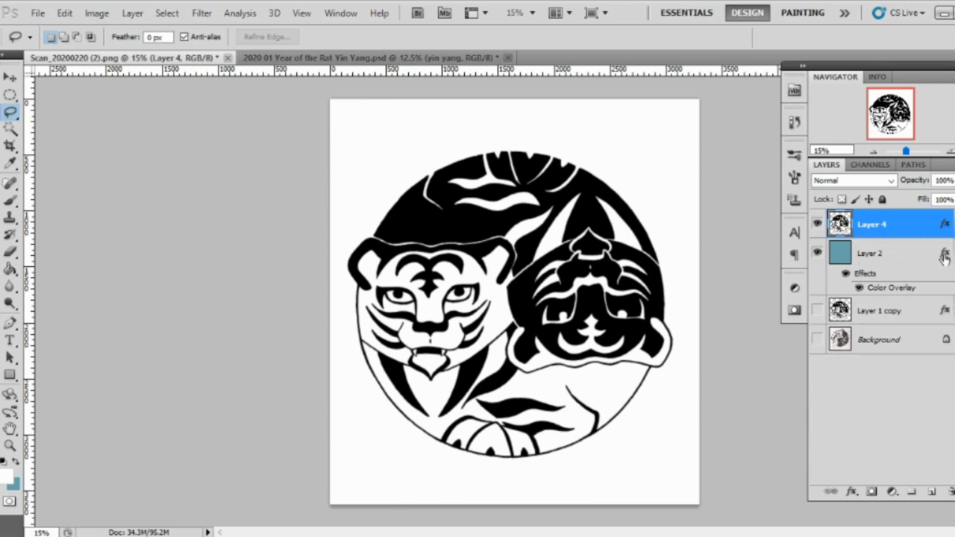
Step: Collapse Layer 2's effects and select the signature layer in the Year of the Rat document
{"action": "left_click", "coordinate": [946, 256]}
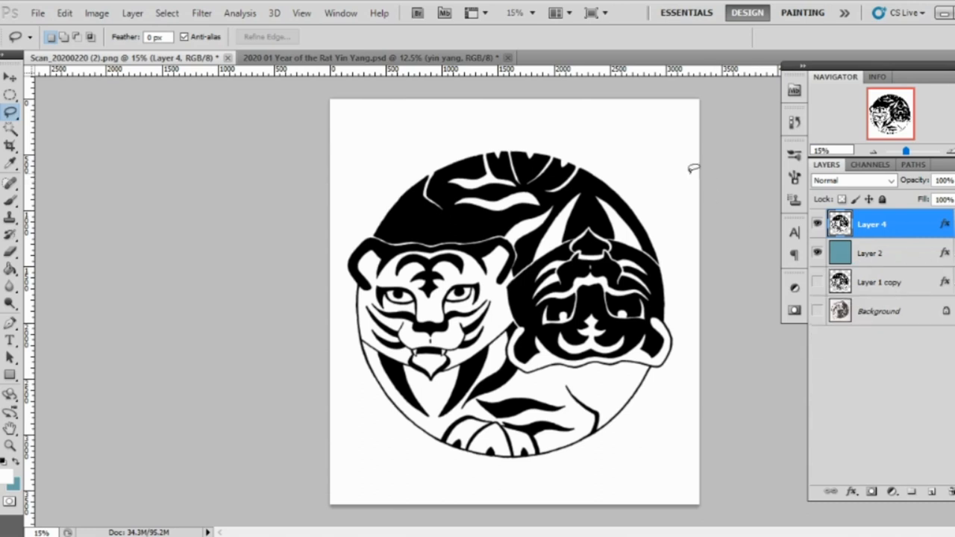
{"action": "left_click", "coordinate": [373, 57]}
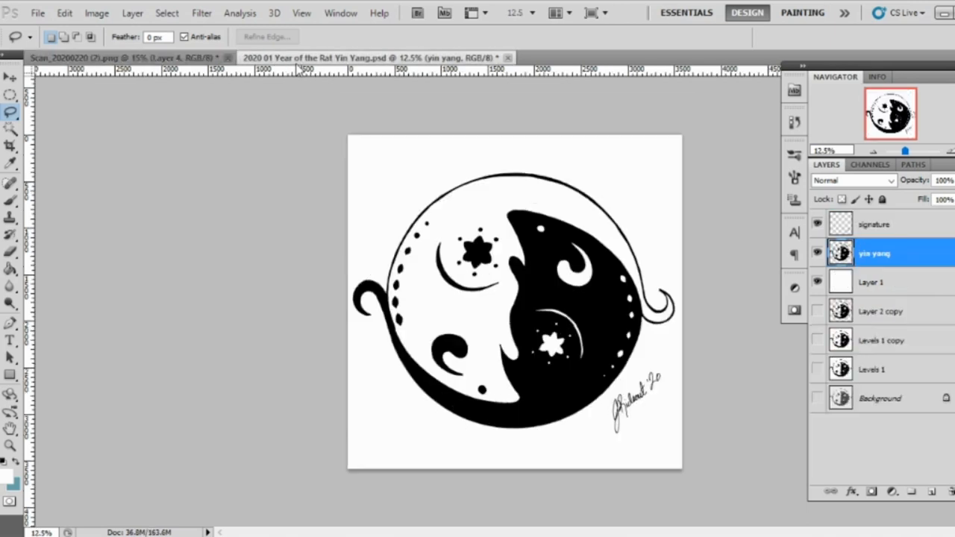
{"action": "left_click", "coordinate": [875, 223]}
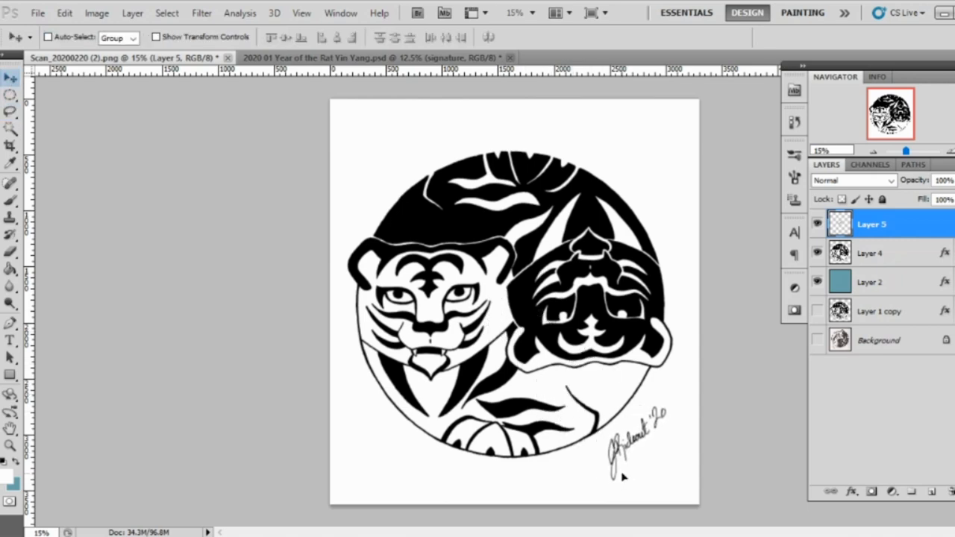
{"action": "mouse_move", "coordinate": [753, 451]}
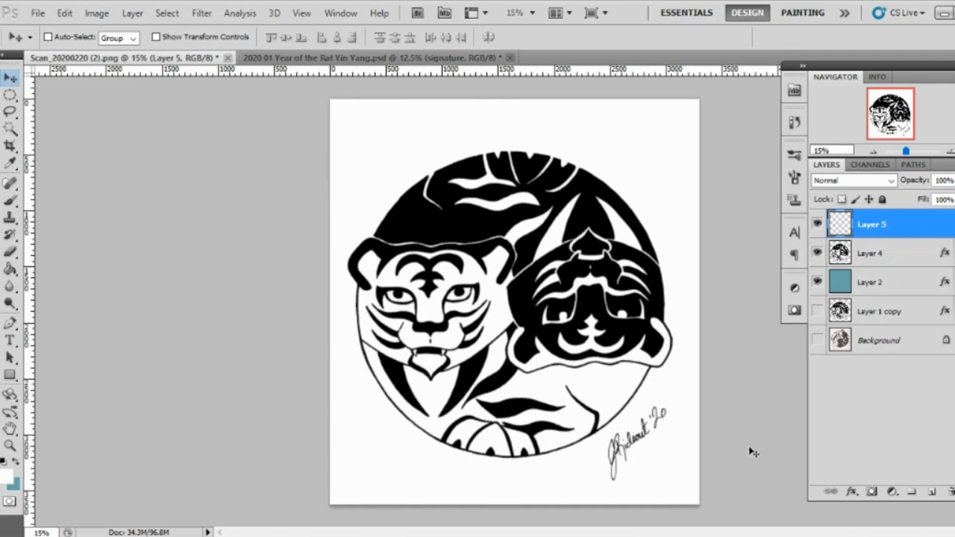